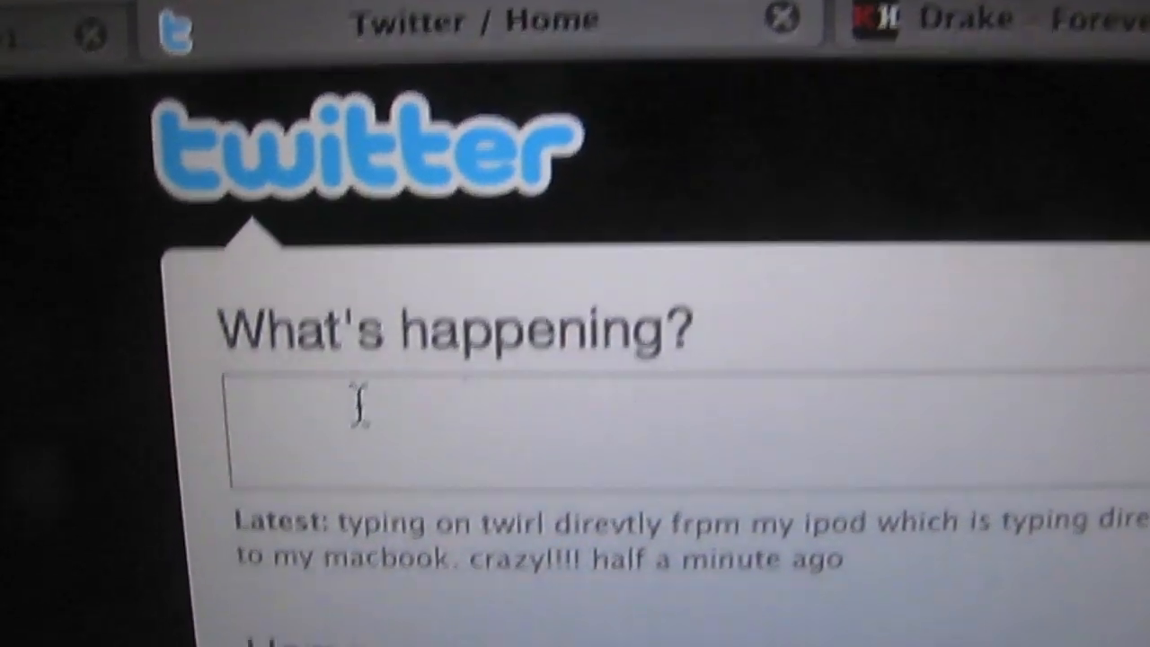
pyautogui.write('th')
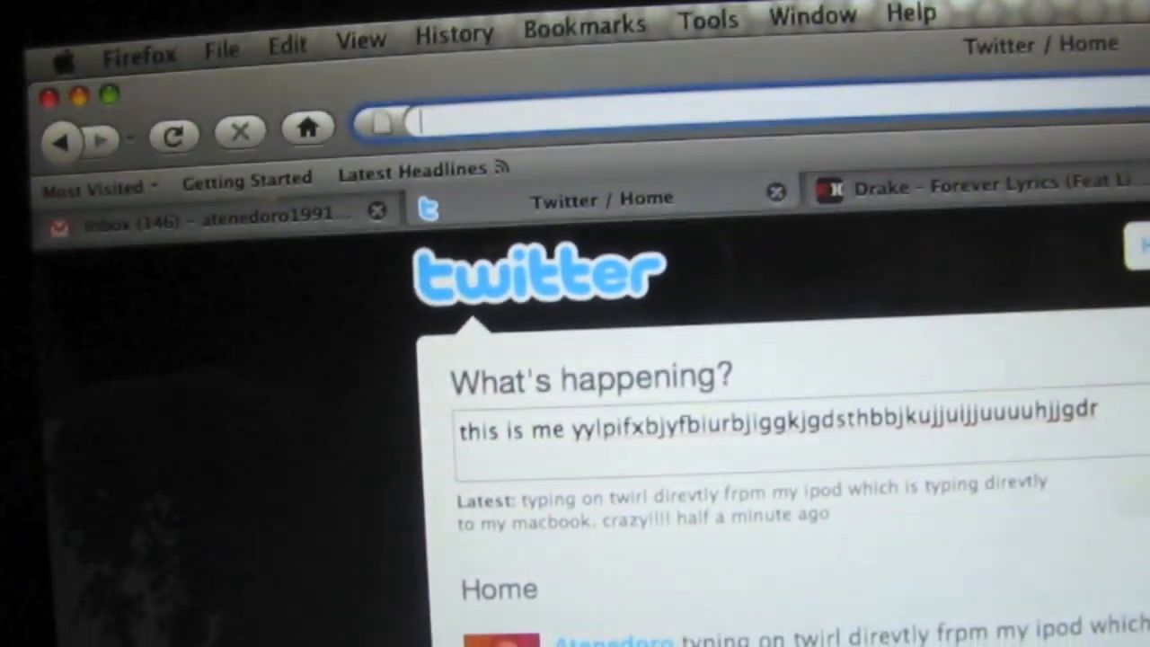
pyautogui.write('google')
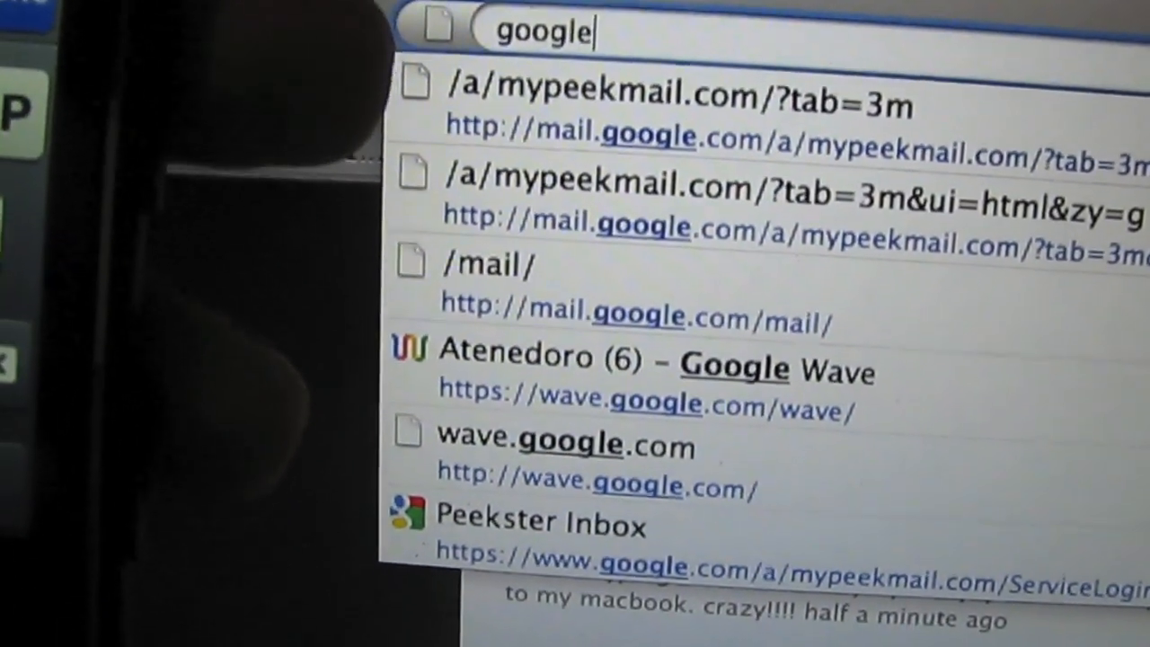